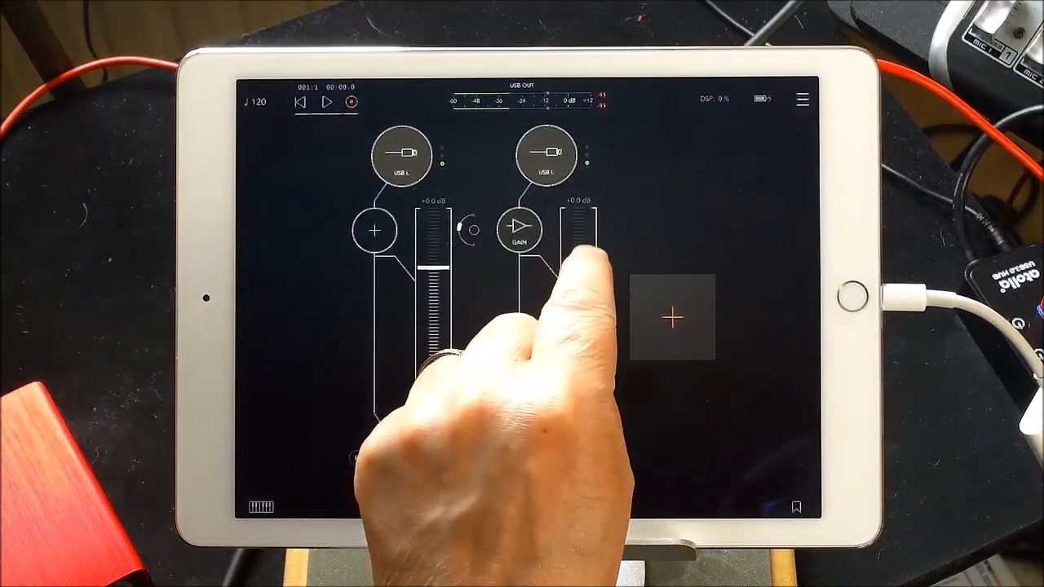
Step: Lower channel 2's fader to about -0.6 dB
left_click_drag(579, 245, 579, 262)
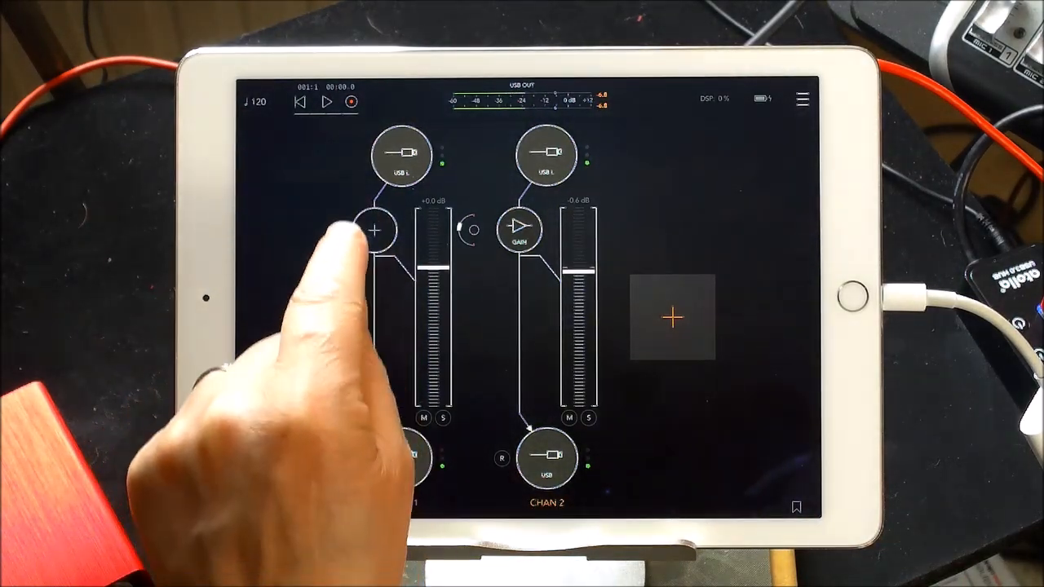
Step: Insert the SynthMaster One FX Audio Unit Extension into channel 1's empty slot
left_click(373, 230)
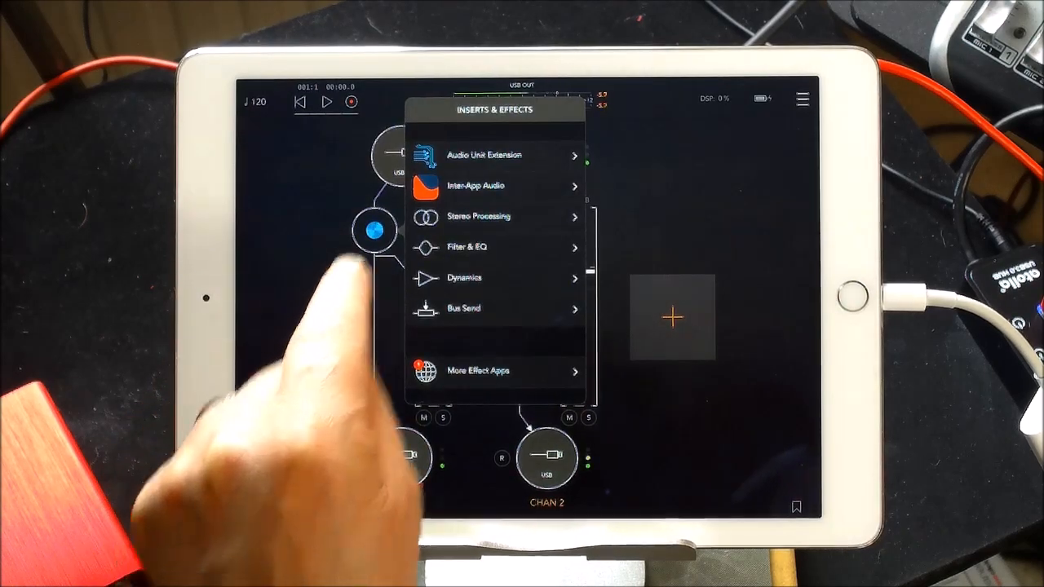
left_click(484, 155)
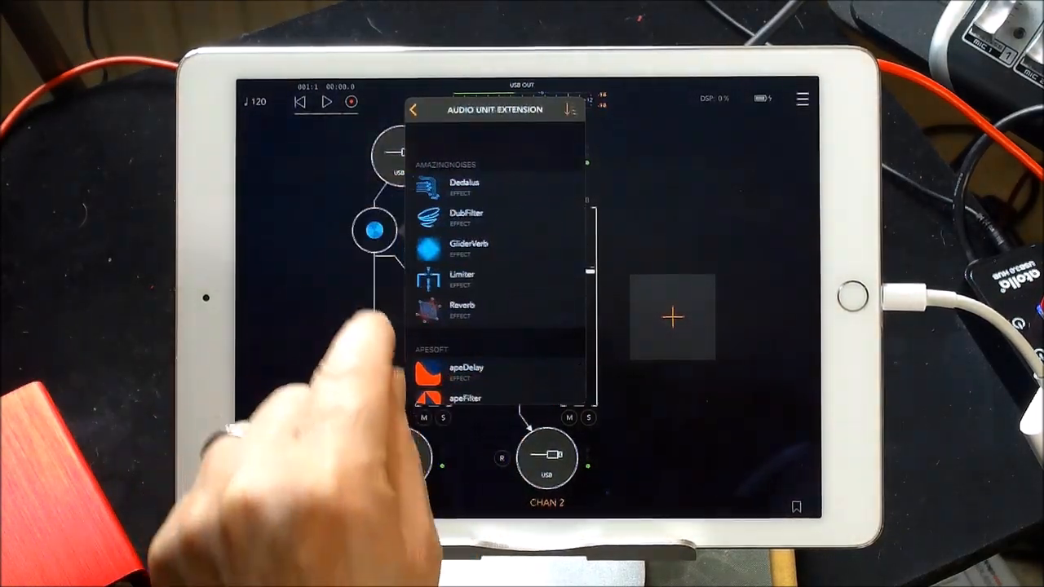
scroll("down", 3)
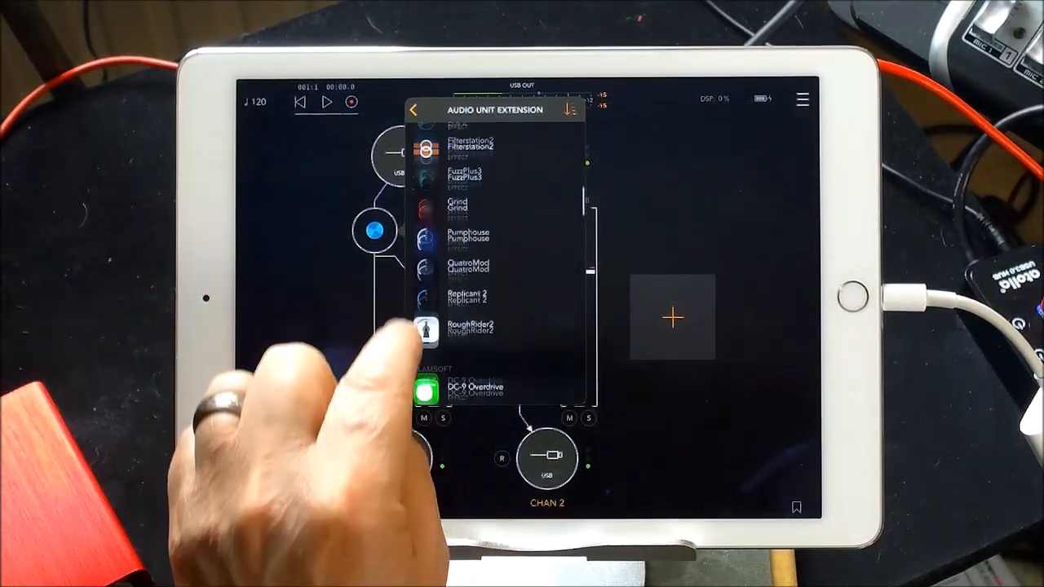
scroll("down", 3)
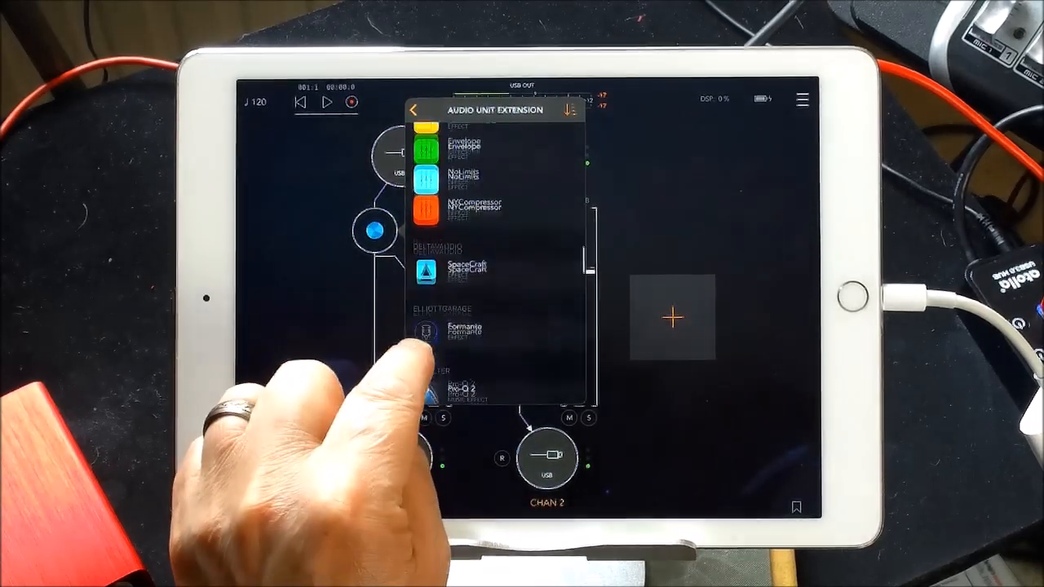
scroll("down", 3)
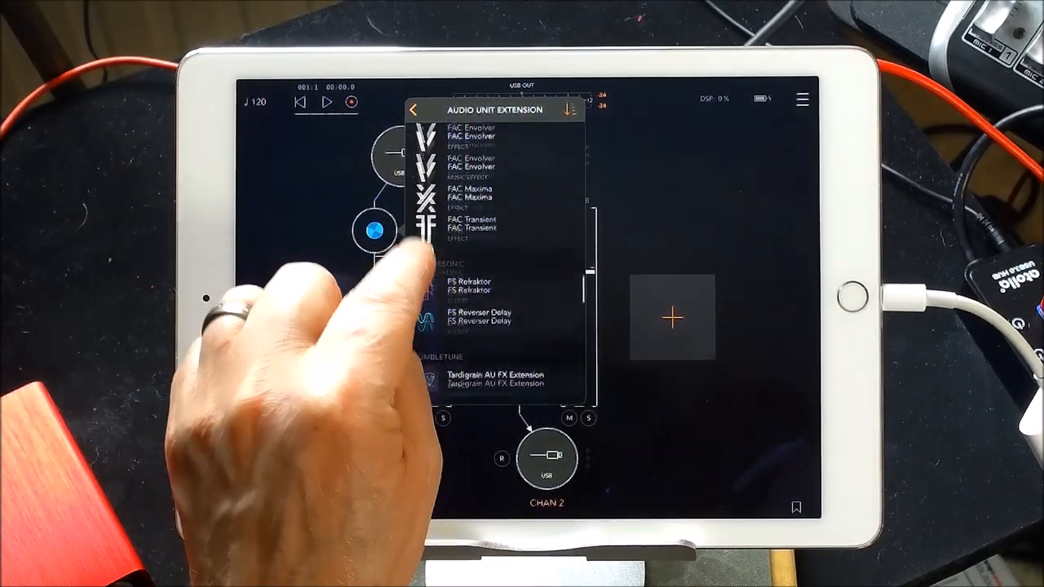
scroll("down", 3)
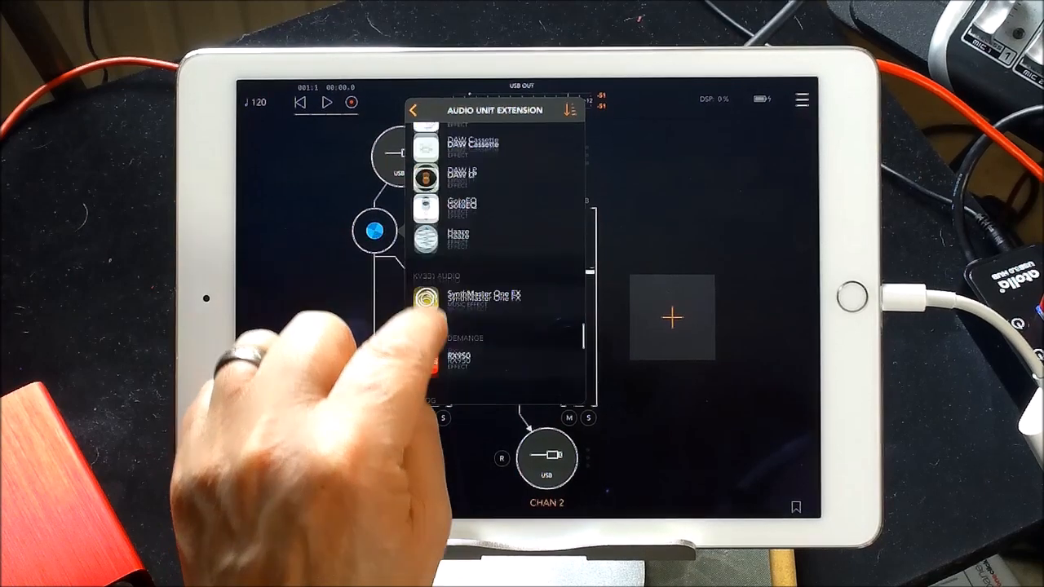
left_click(414, 110)
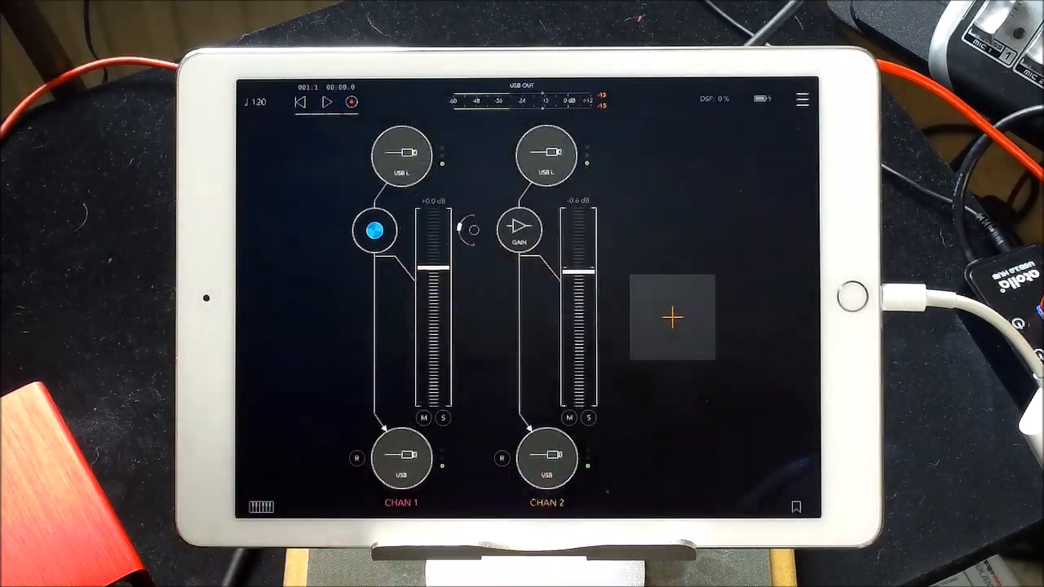
Step: Connect a MIDI source to SynthMaster One FX on channel 1
left_click(374, 231)
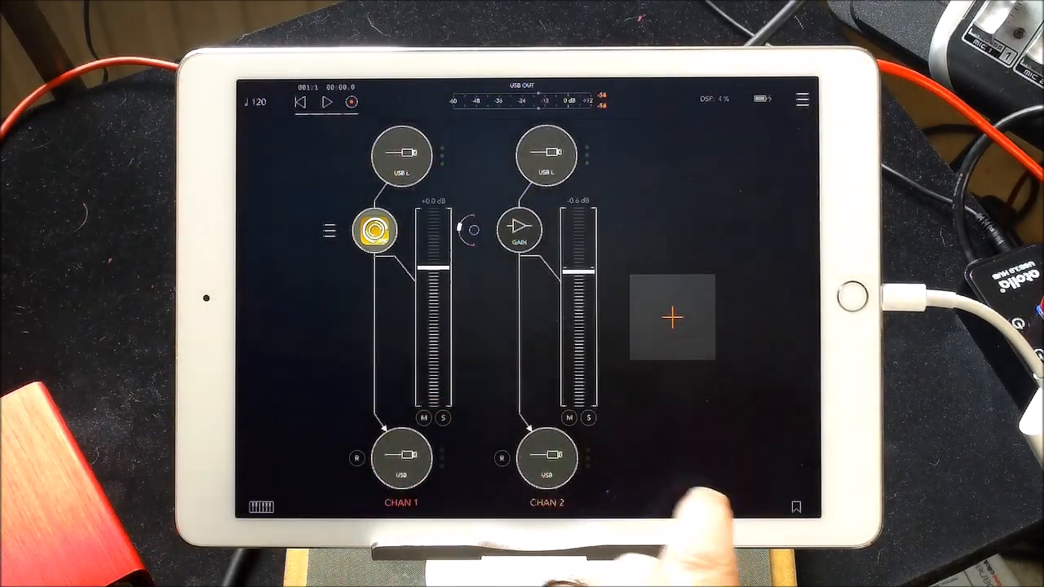
left_click(376, 231)
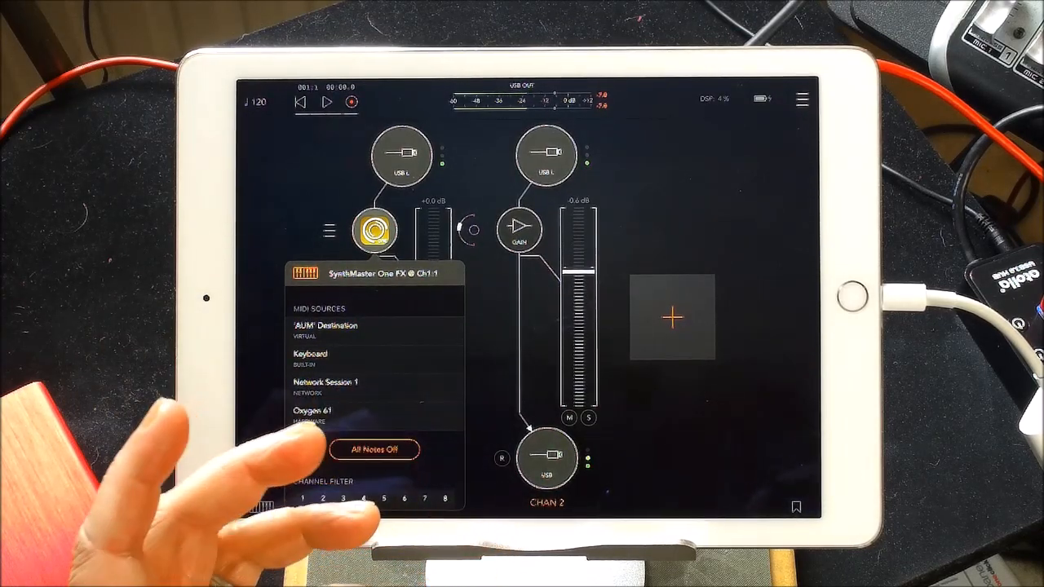
left_click(312, 414)
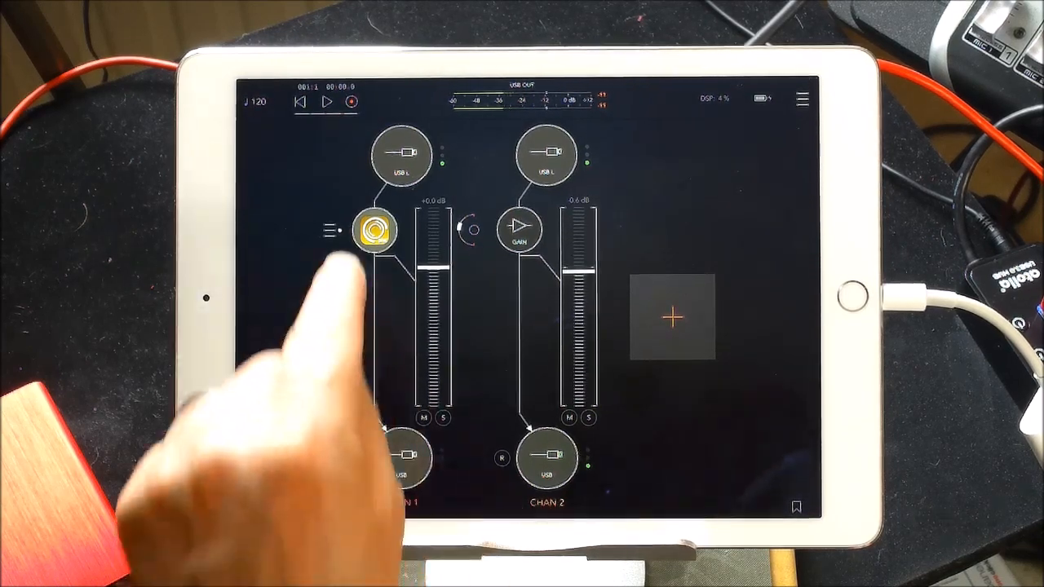
Step: Open SynthMaster One FX's editor and load Init Preset, giving 'New Preset'
left_click(376, 230)
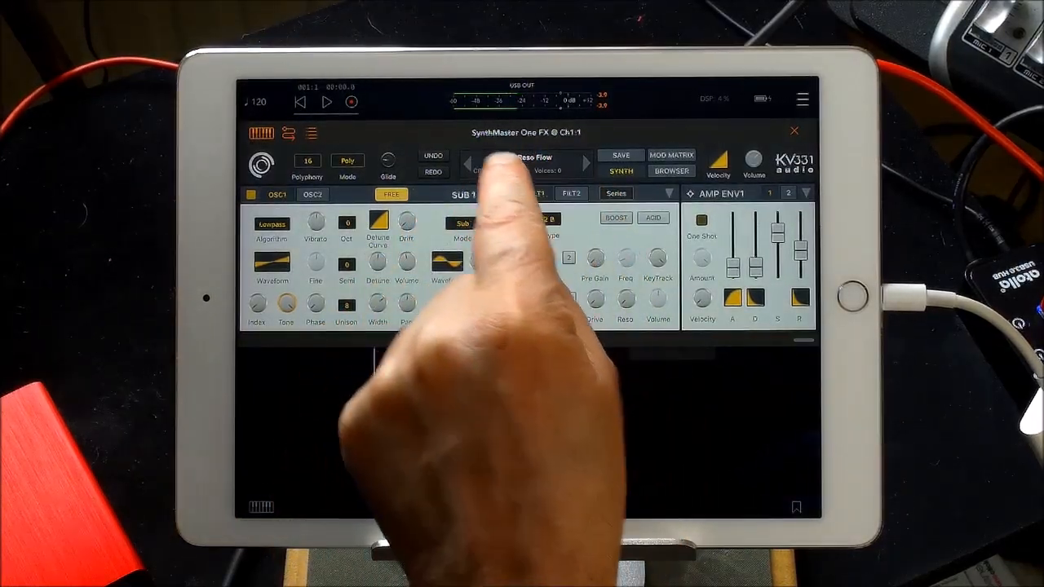
left_click(526, 156)
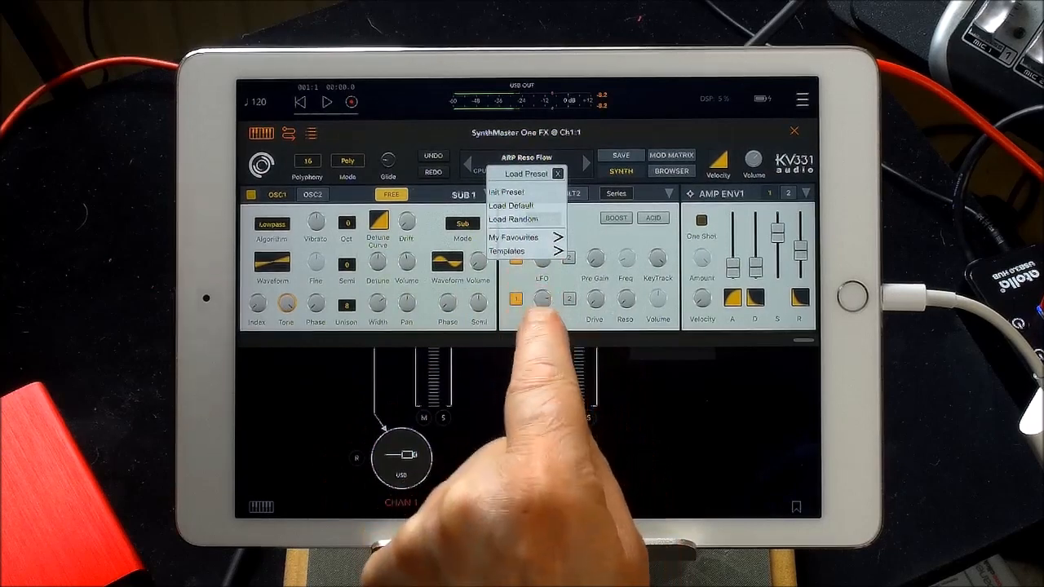
left_click(510, 205)
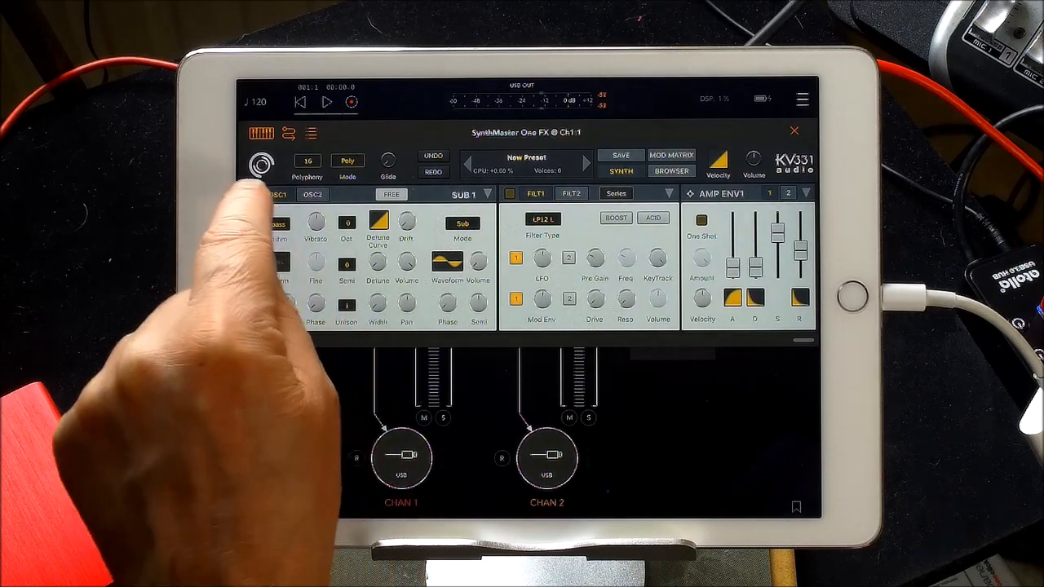
Step: Switch SynthMaster's lower panel to the FX page with LFO1, MOD ENV1 and distortion
left_click(462, 194)
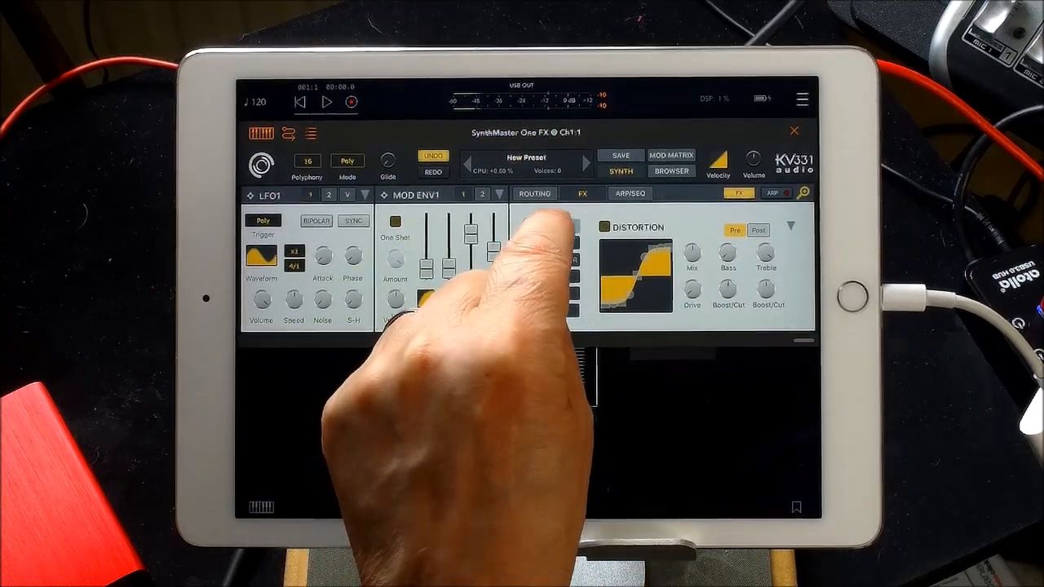
Step: Put the Ensemble effect into SynthMaster's Insert 1 slot
left_click(636, 226)
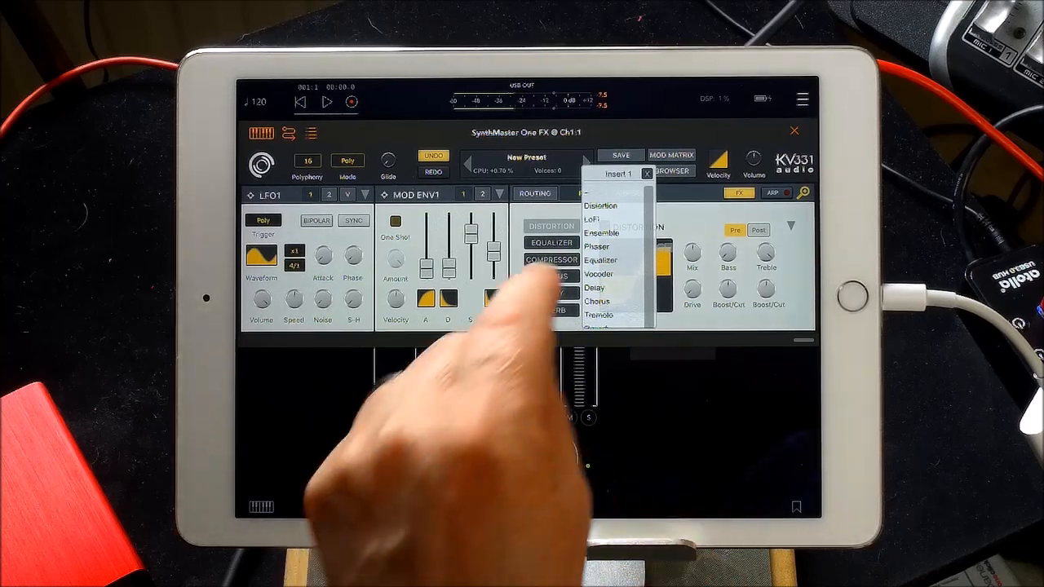
left_click(599, 274)
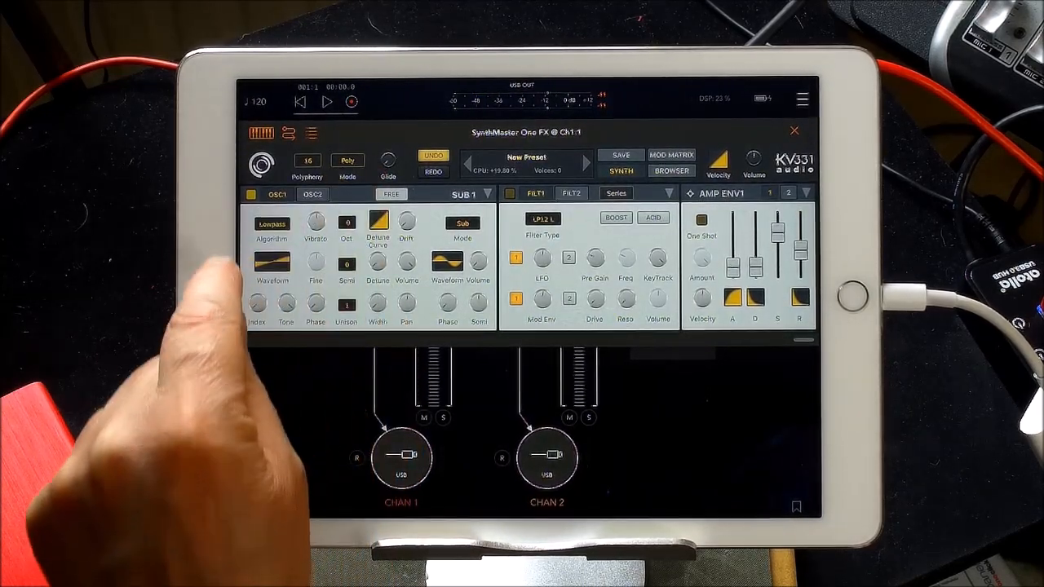
Step: Show oscillator 2 (SUB 2) parameters via the OSC2 tab
left_click(272, 263)
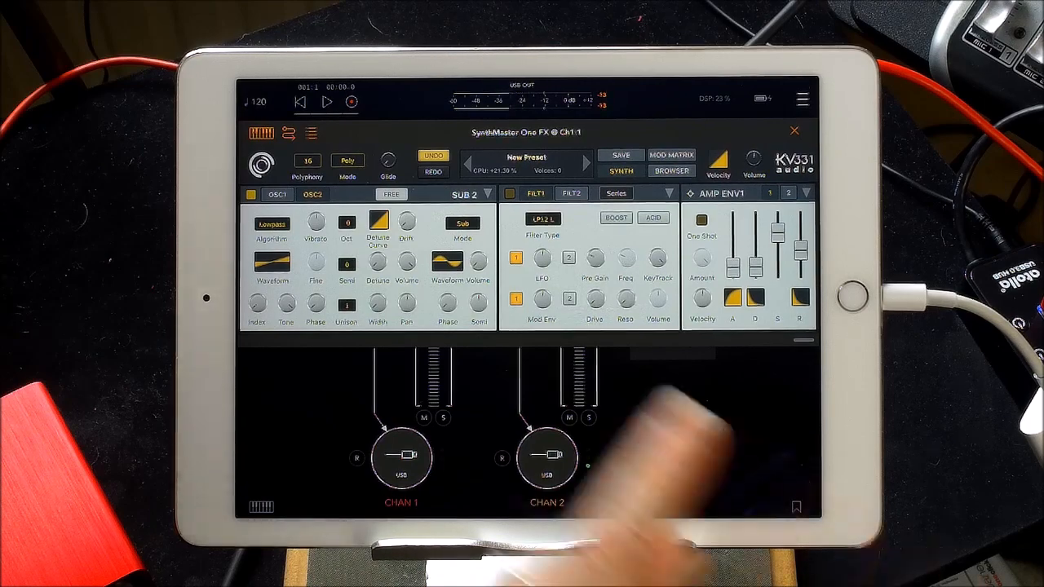
left_click(795, 131)
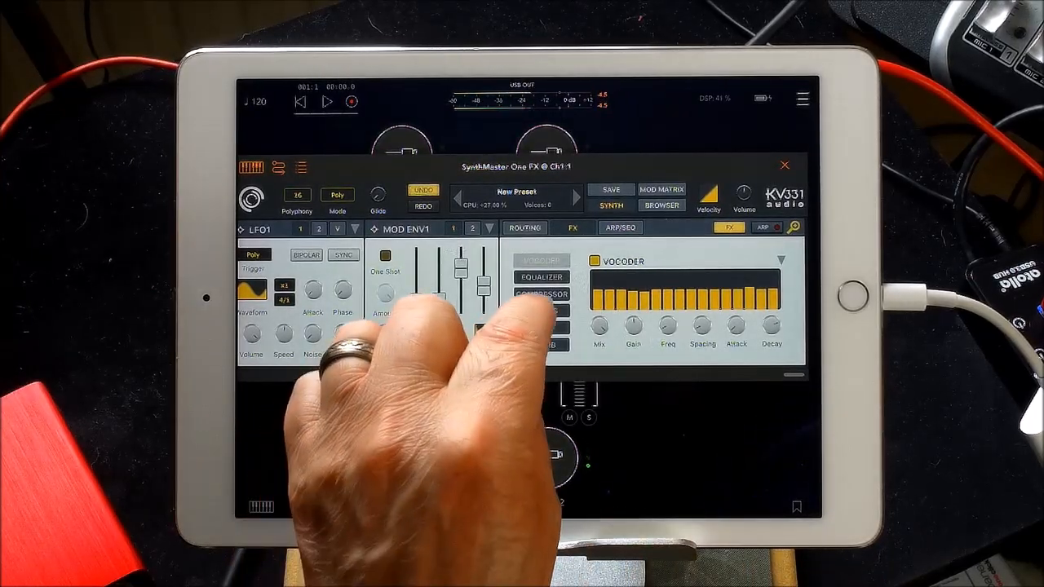
Step: Show the CHORUS parameters, then open the preset browser
left_click(541, 311)
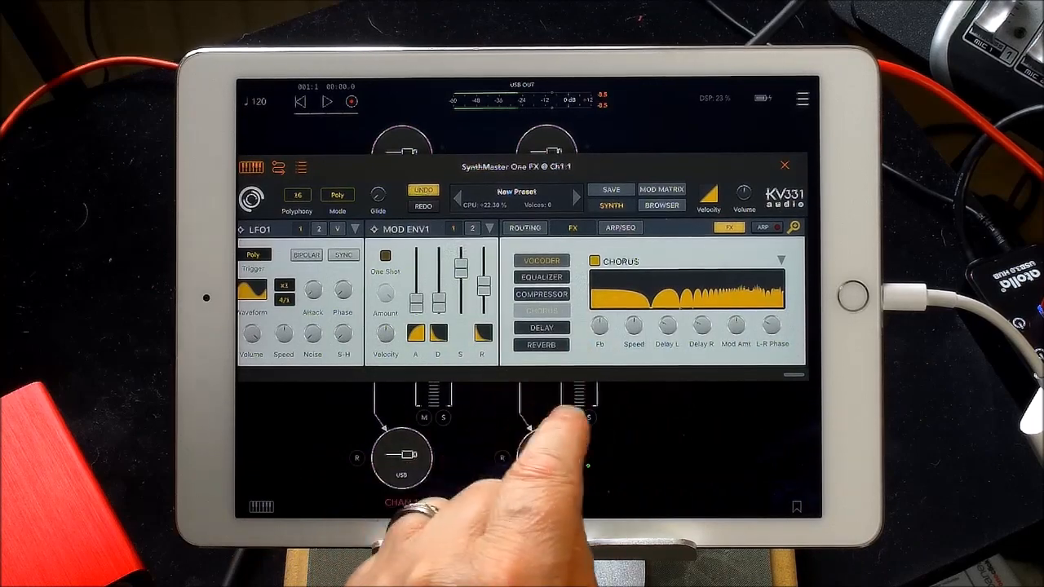
left_click(579, 417)
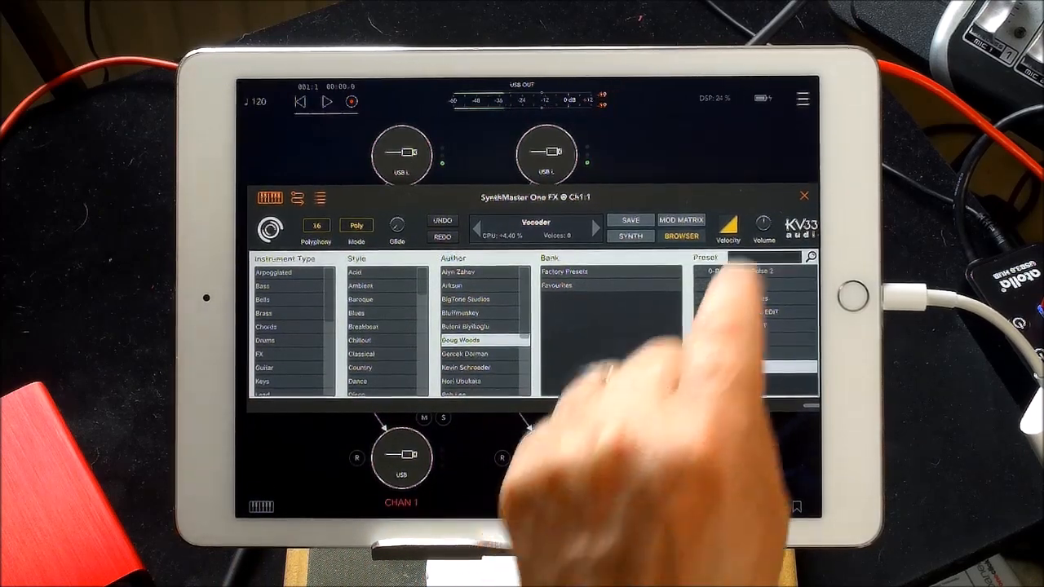
Step: Choose the Vocoder preset from the browser's Preset column
left_click(803, 196)
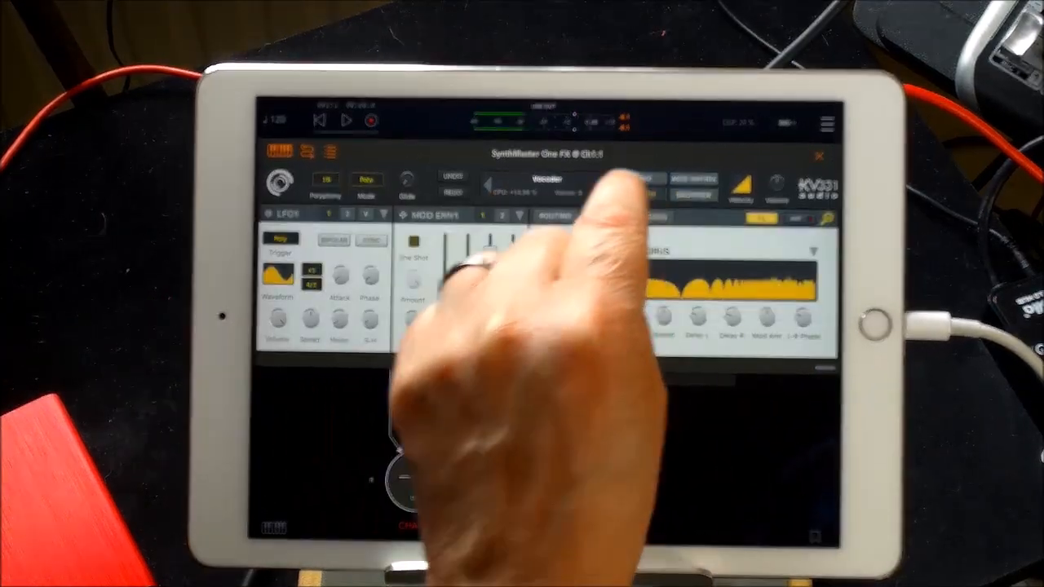
Step: On the SYNTH page, set OSC2's waveform to Sawtooth
left_click(547, 179)
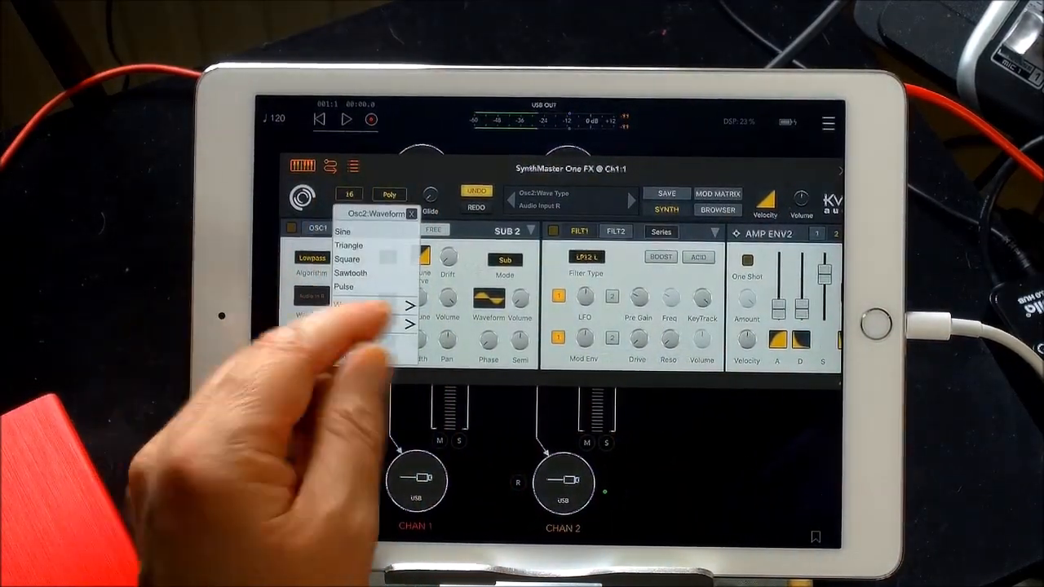
left_click(351, 272)
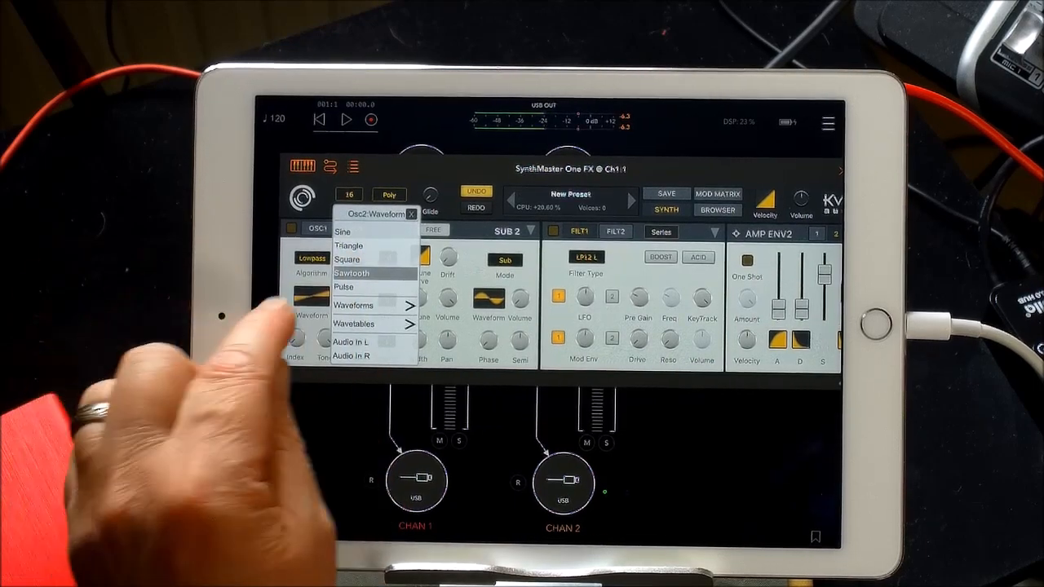
left_click(352, 272)
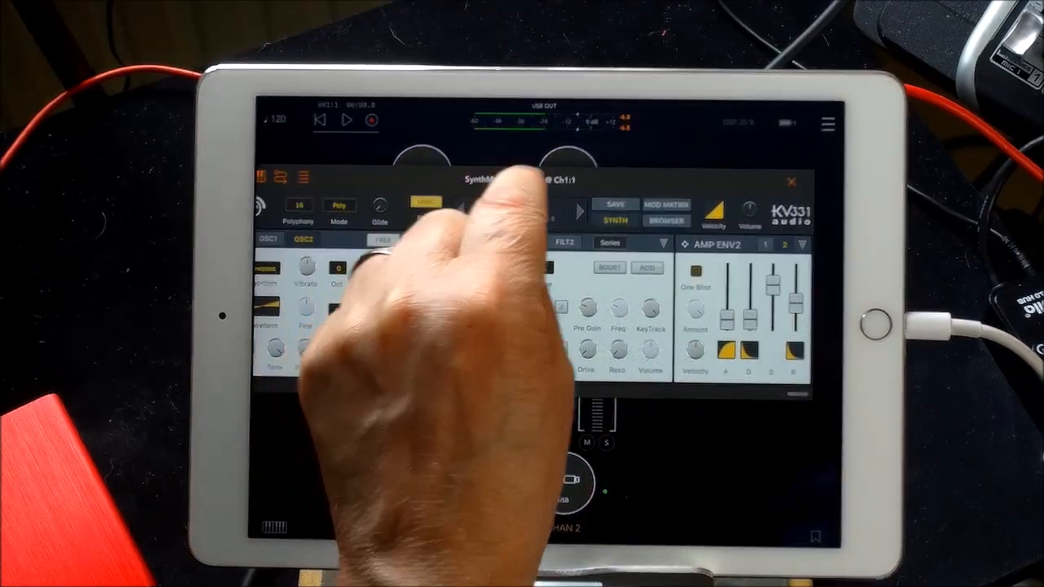
Step: Switch SynthMaster One FX to its effects page and select CHORUS in the effects list
left_click(558, 199)
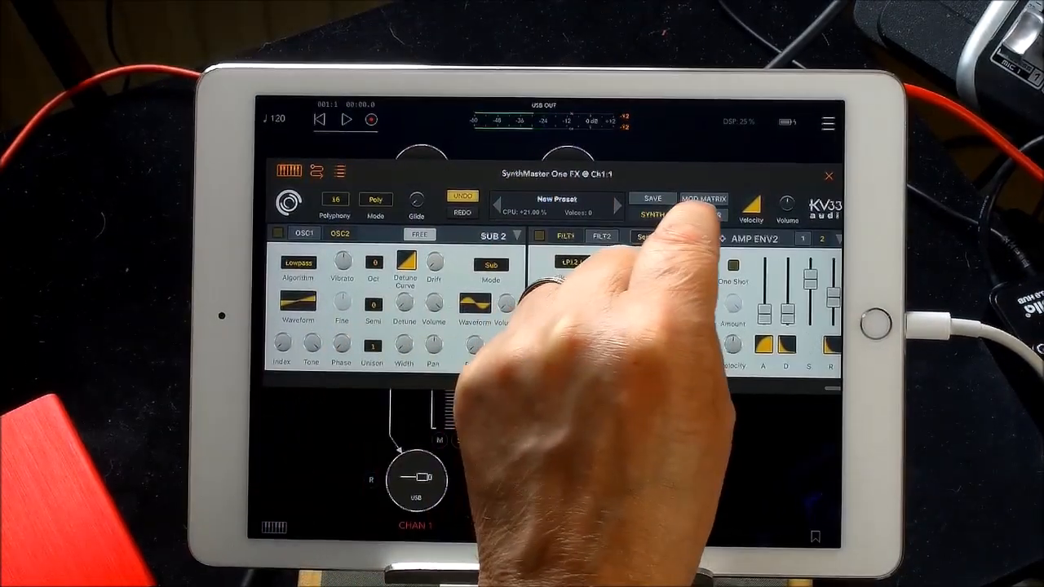
left_click(703, 215)
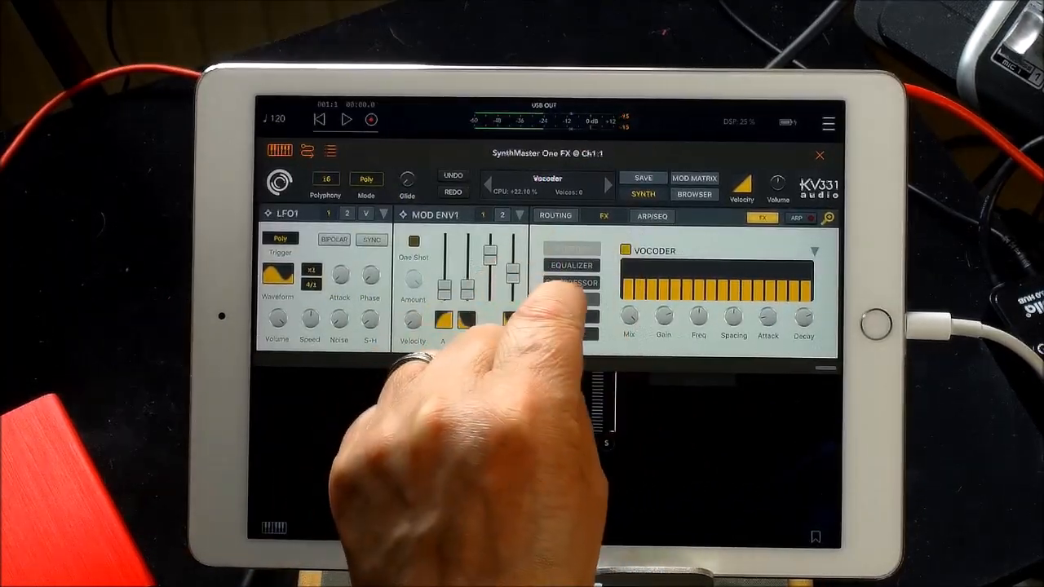
left_click(571, 299)
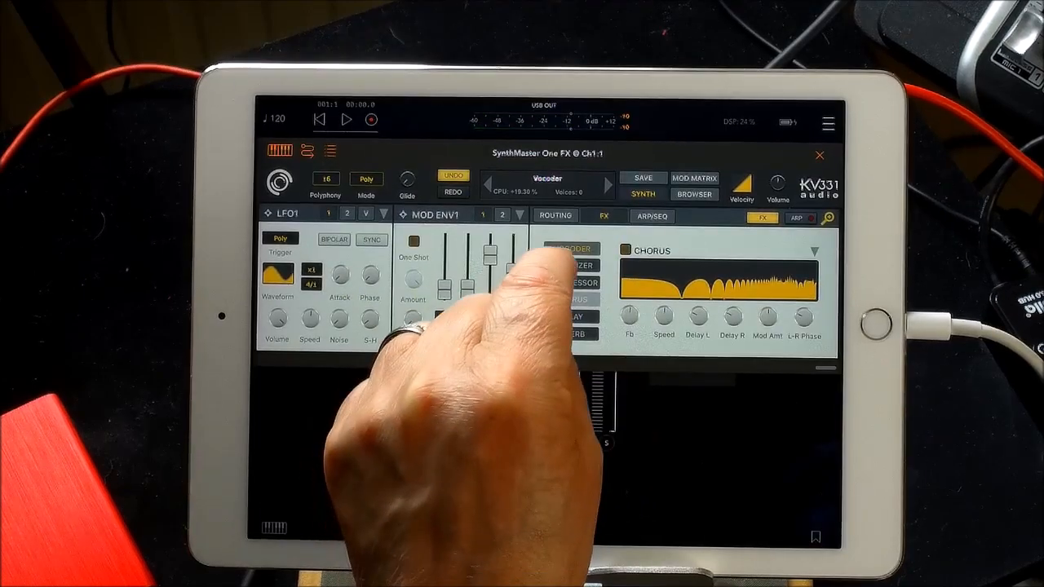
left_click(572, 265)
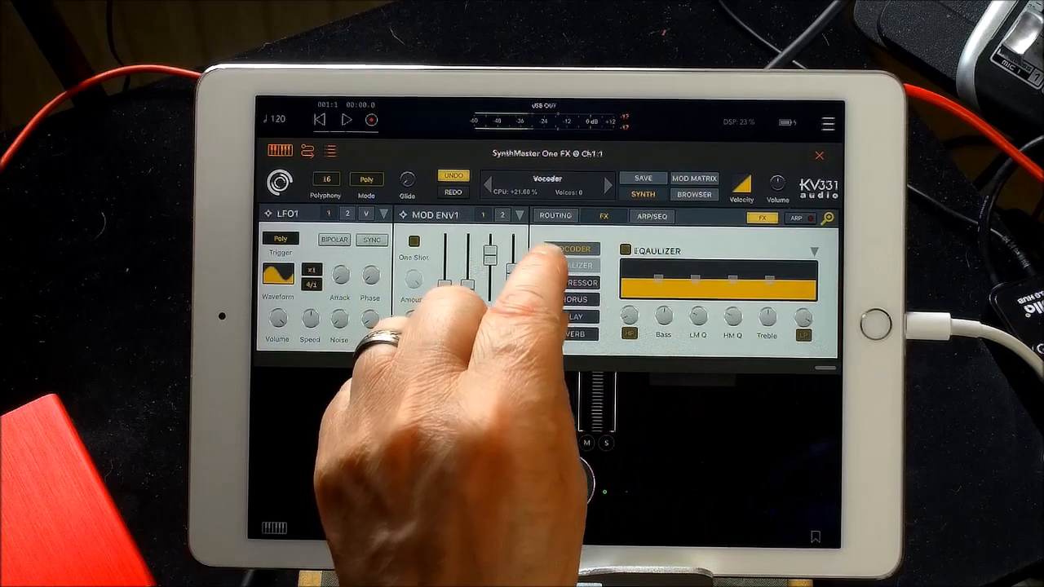
Step: Select the Compressor slot and choose Ensemble from the Insert 3 effects list
left_click(575, 283)
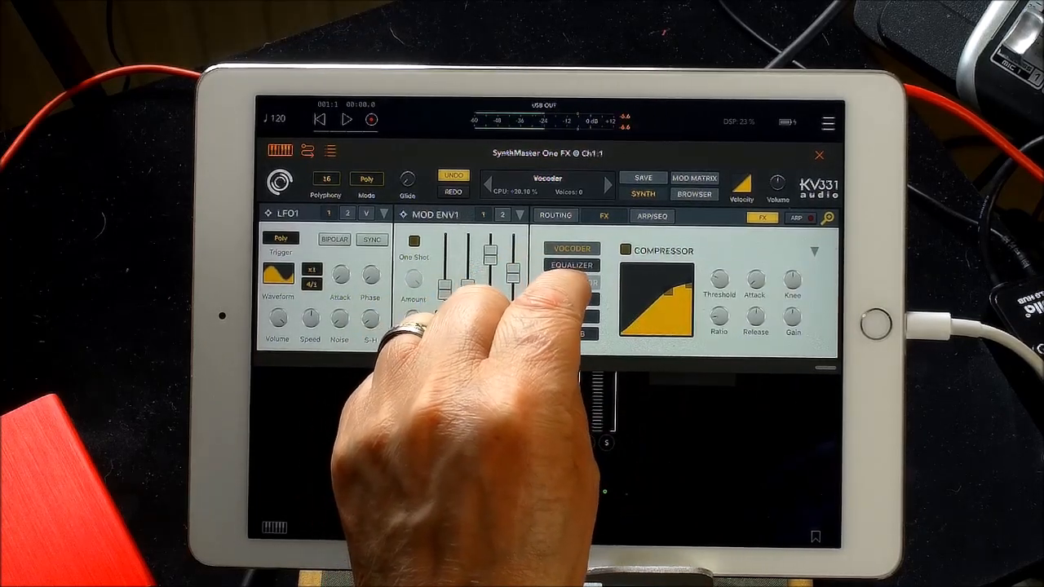
left_click(571, 265)
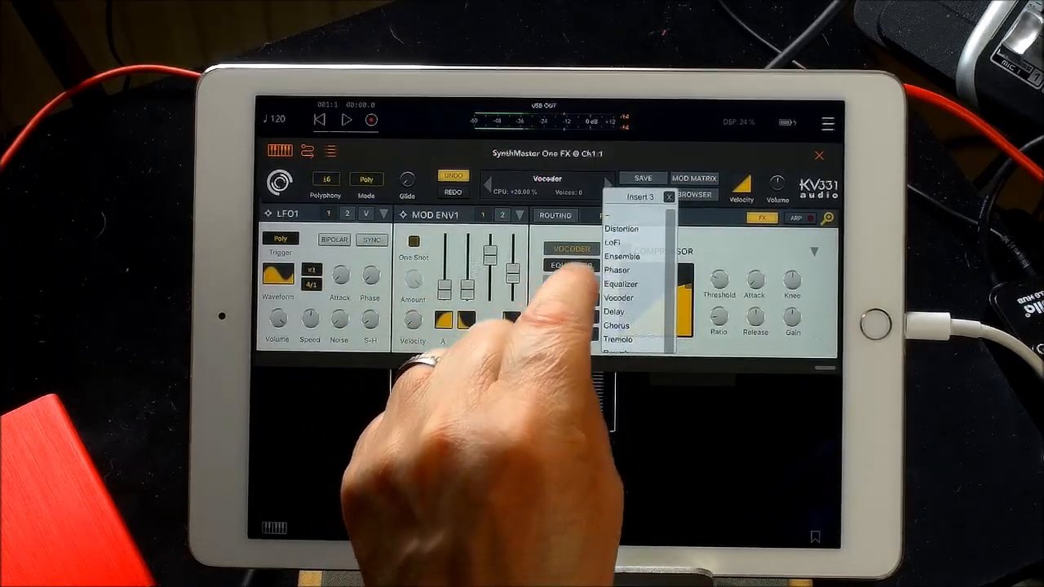
left_click(623, 256)
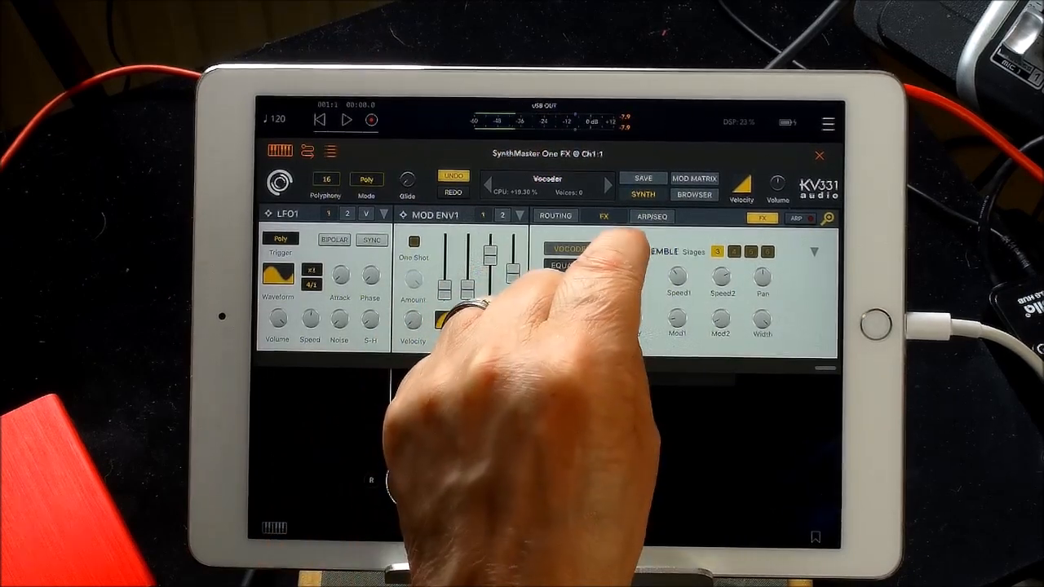